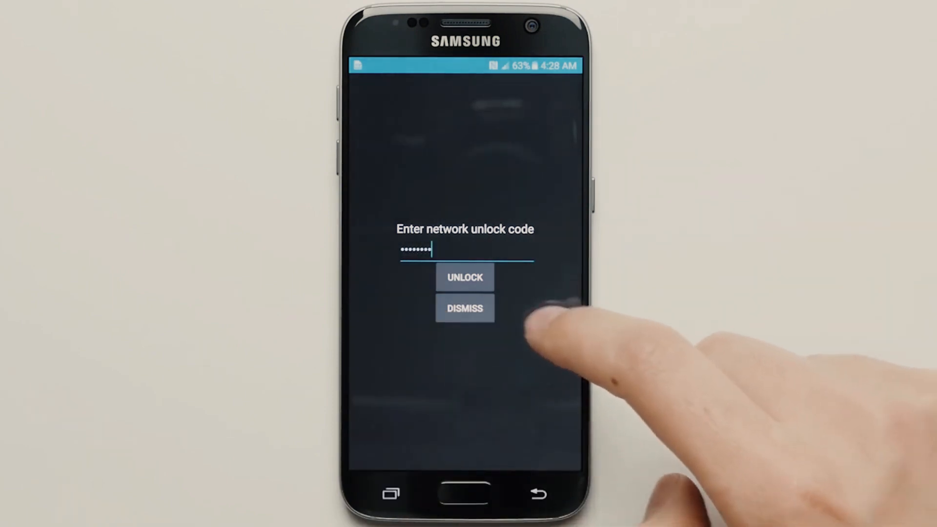
Apply the entered network unlock code on the Android phone's unlock screen.
{"action": "left_click", "coordinate": [465, 277]}
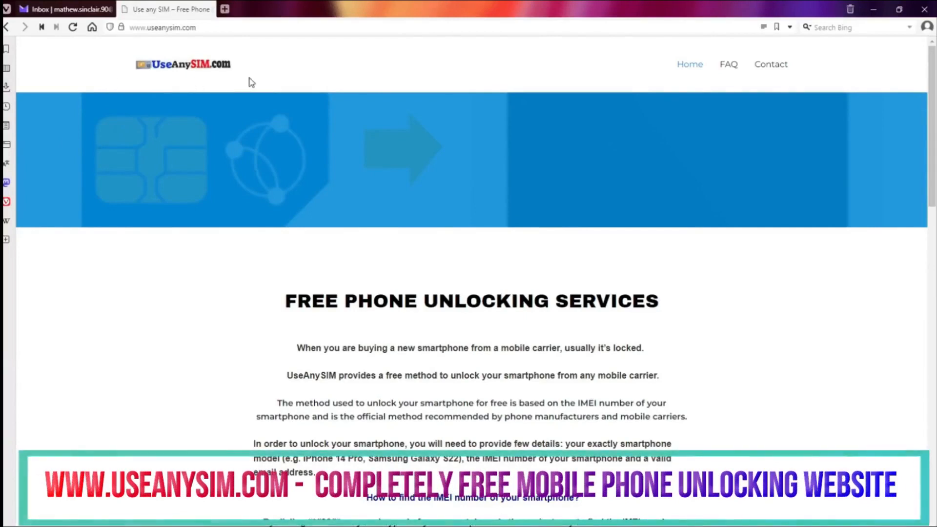
Scroll the useanysim.com home page down to the 'Request Free Carrier Unlock' form.
{"action": "scroll", "scroll_direction": "down", "scroll_amount": 3}
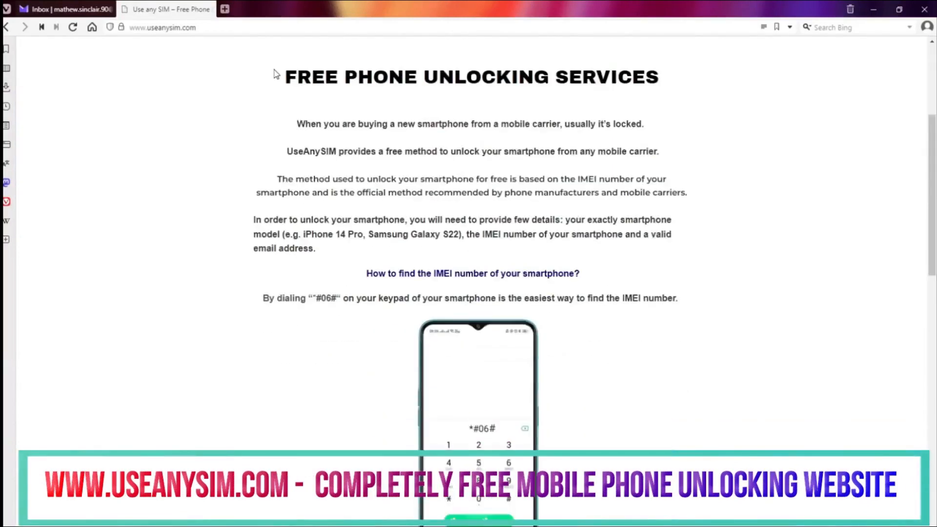
{"action": "scroll", "scroll_direction": "down", "scroll_amount": 3}
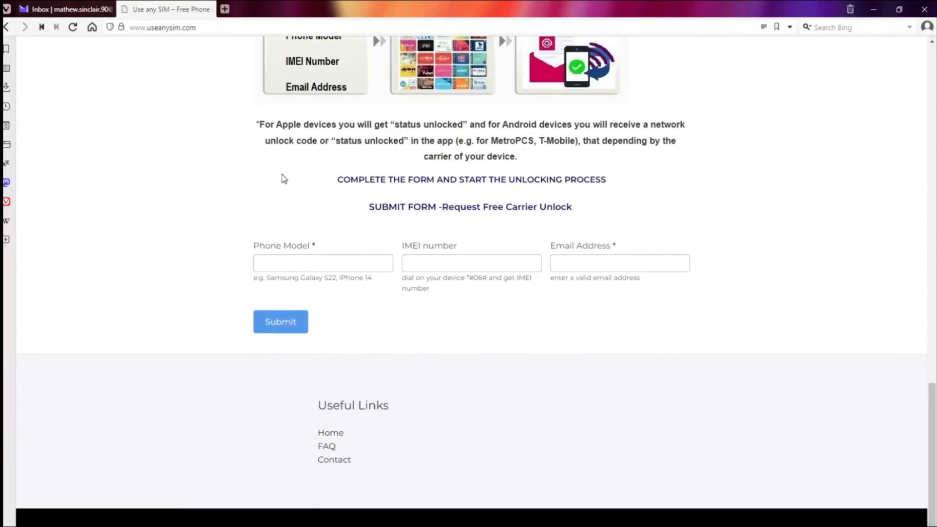
{"action": "mouse_move", "coordinate": [388, 285]}
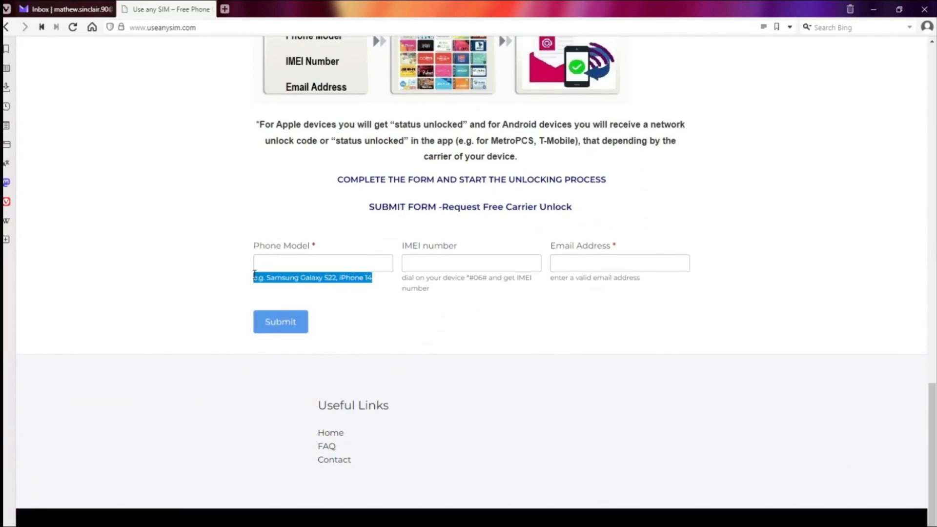
Switch to Proton Mail to view the 'We successfully unlocked your phone' email.
{"action": "left_click", "coordinate": [66, 9]}
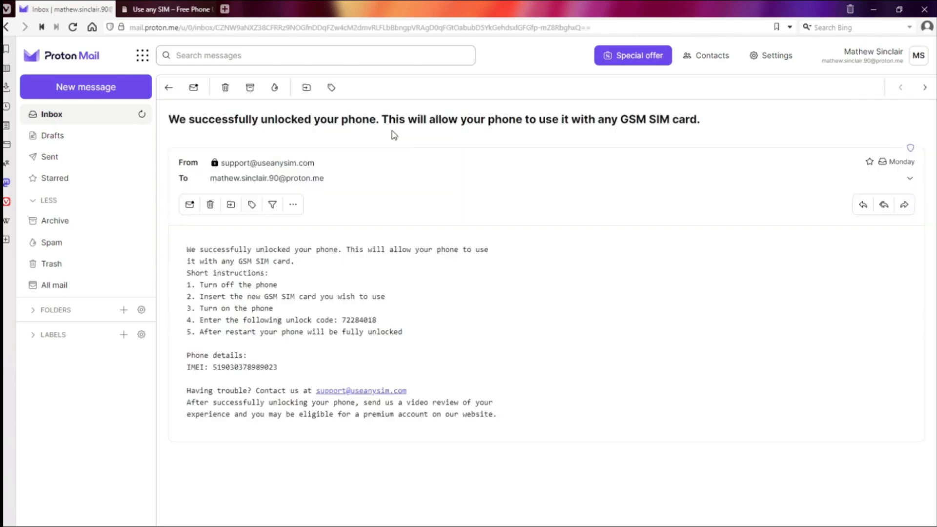
{"action": "mouse_move", "coordinate": [375, 133]}
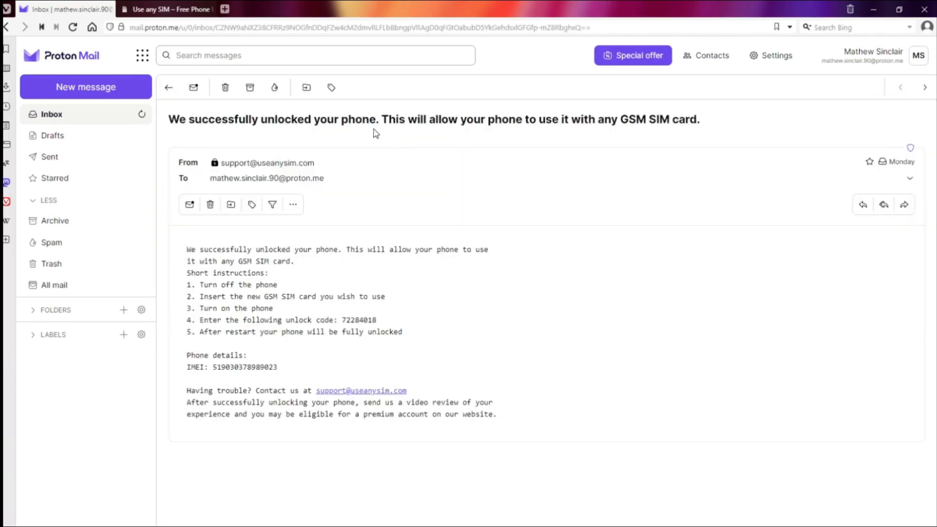
{"action": "mouse_move", "coordinate": [327, 276]}
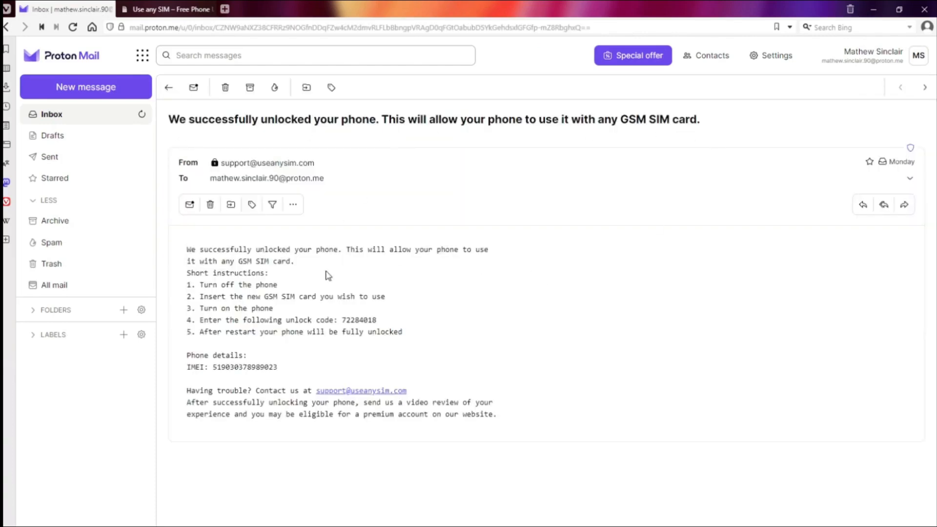